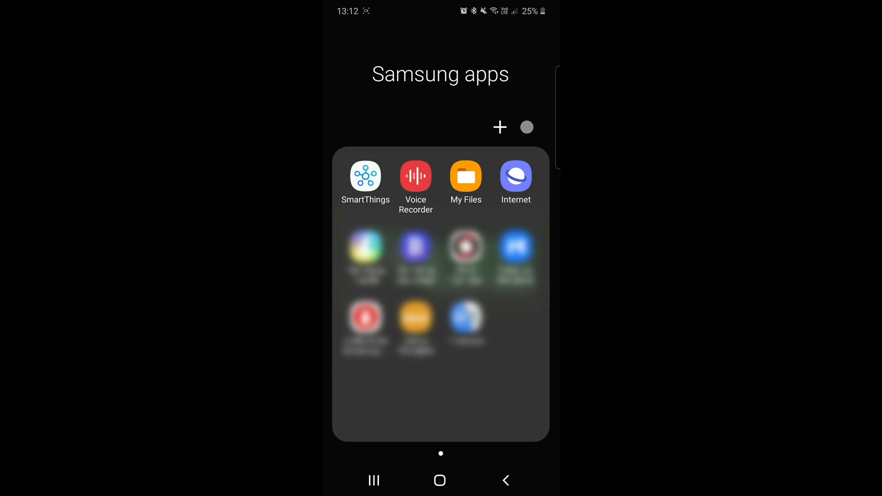
- Launch SmartThings and show the Work location's Devices list with its one connected hub
{"action": "left_click", "coordinate": [366, 177]}
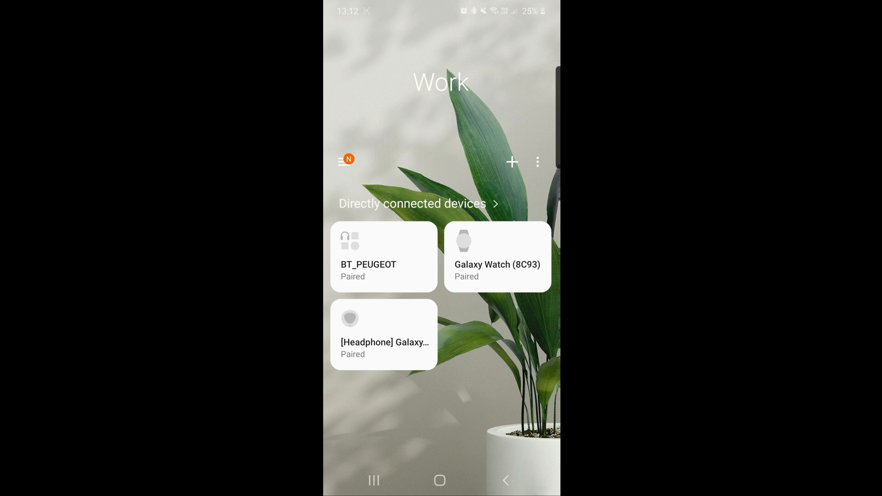
{"action": "left_click", "coordinate": [344, 160]}
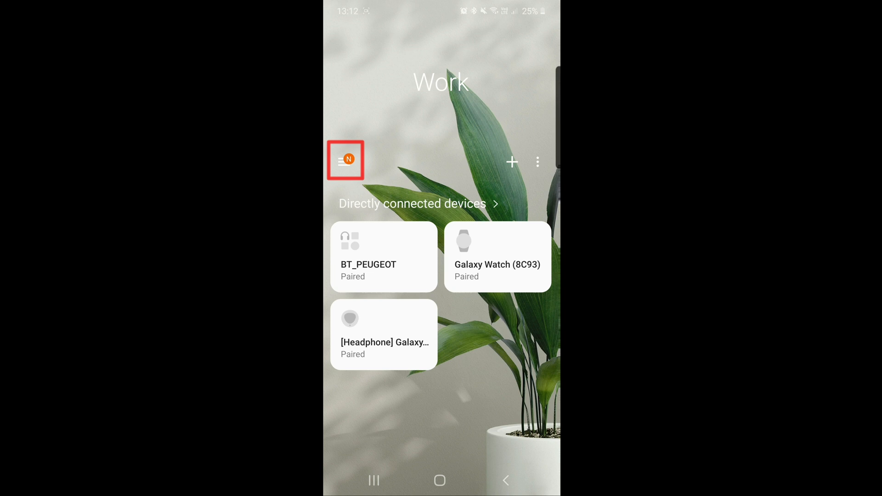
{"action": "left_click", "coordinate": [346, 160]}
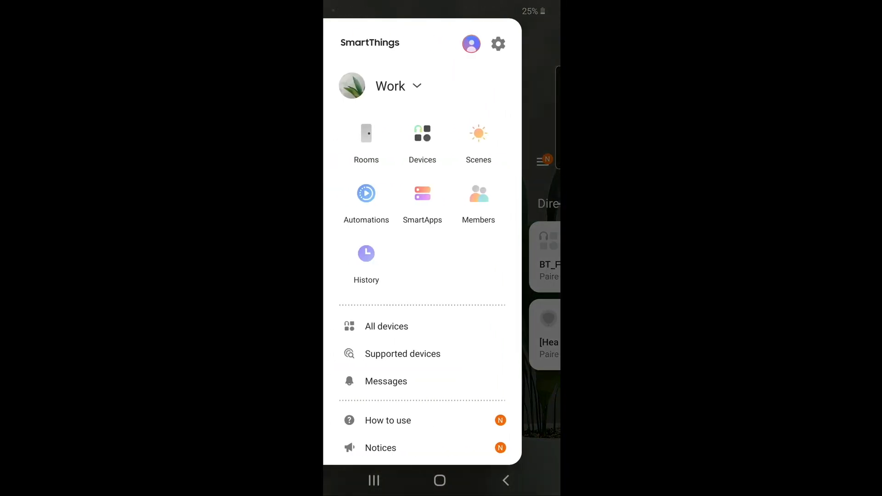
{"action": "left_click", "coordinate": [422, 139]}
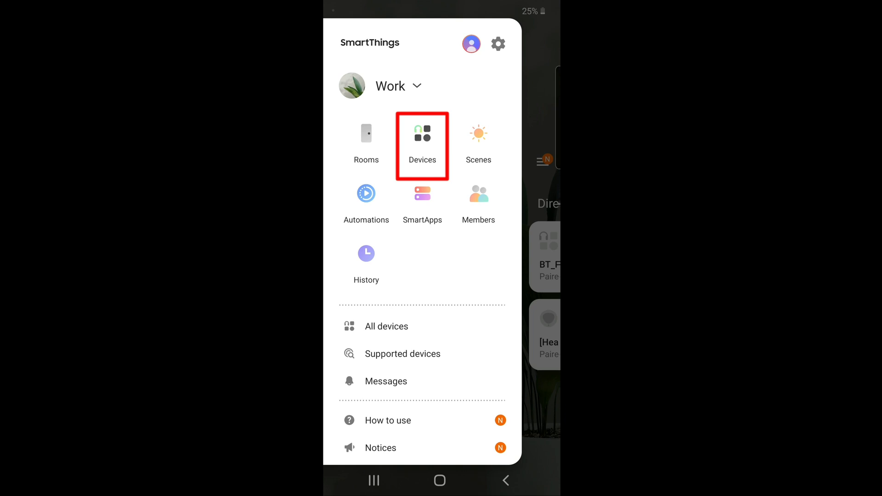
{"action": "left_click", "coordinate": [422, 139]}
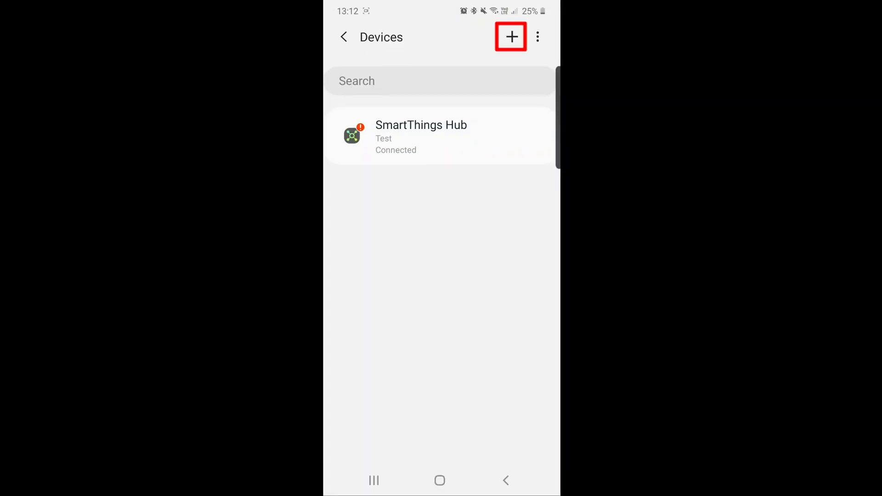
- Add a new device, choosing Lighting, brand SmartThings, type Smart Bulb
{"action": "left_click", "coordinate": [511, 36]}
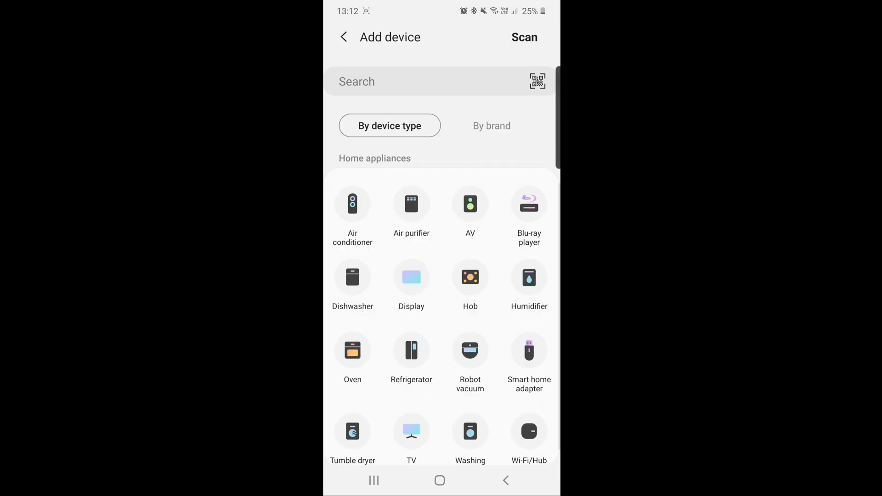
{"action": "scroll", "scroll_direction": "down", "scroll_amount": 3}
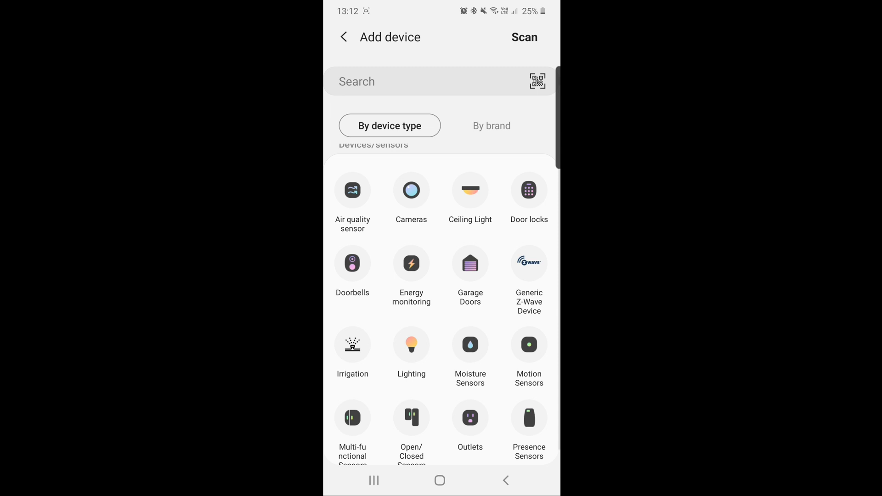
{"action": "scroll", "scroll_direction": "down", "scroll_amount": 3}
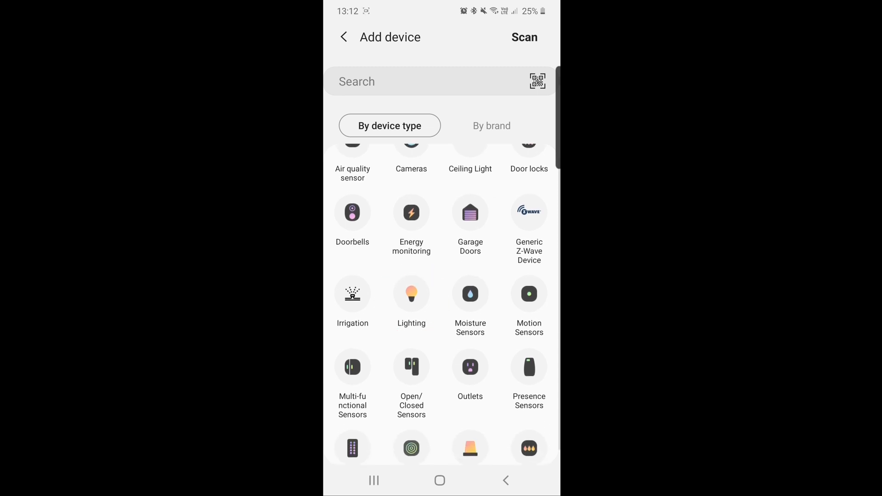
{"action": "left_click", "coordinate": [412, 294]}
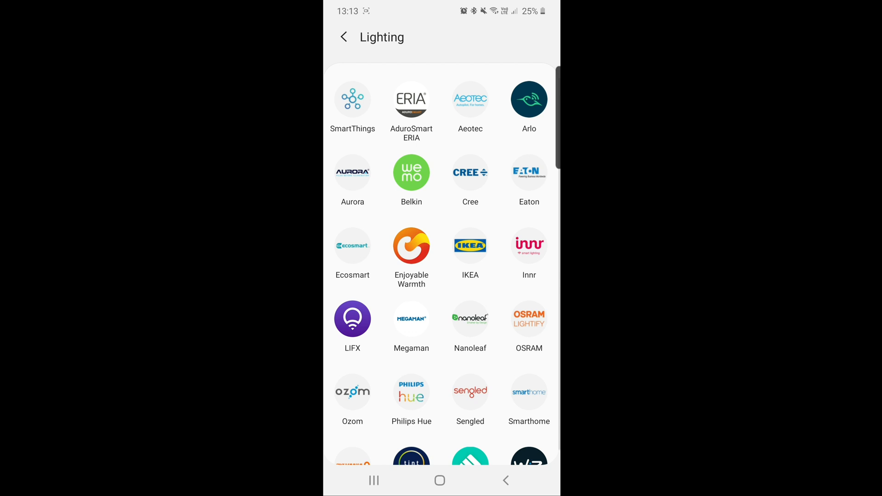
{"action": "left_click", "coordinate": [353, 100]}
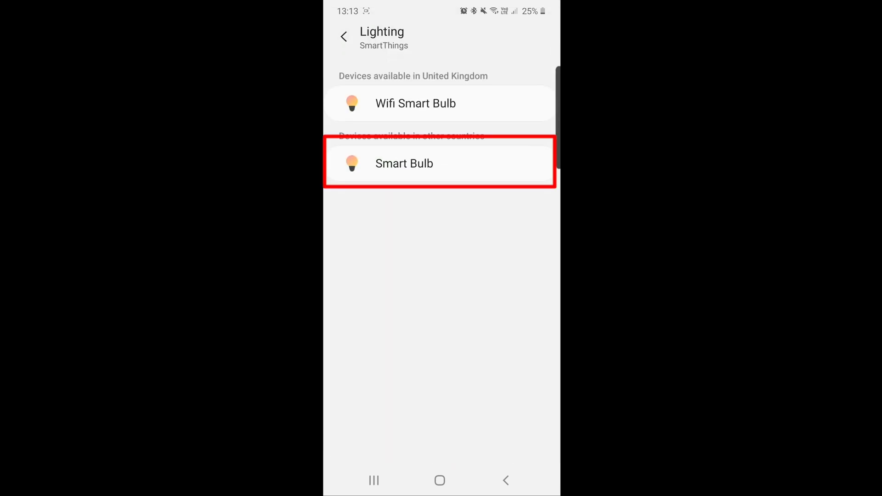
{"action": "left_click", "coordinate": [404, 164]}
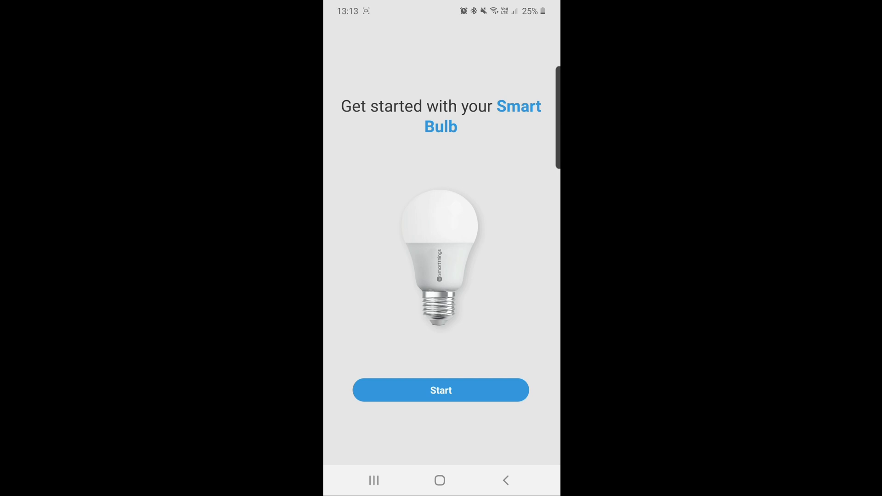
- Start setup with SmartThings Hub and room Test, then ask to skip QR scanning
{"action": "left_click", "coordinate": [441, 389]}
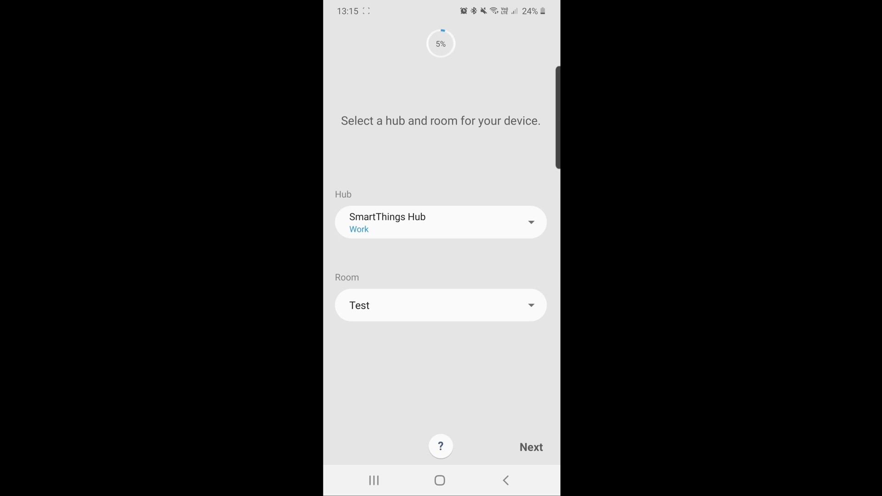
{"action": "left_click", "coordinate": [531, 447]}
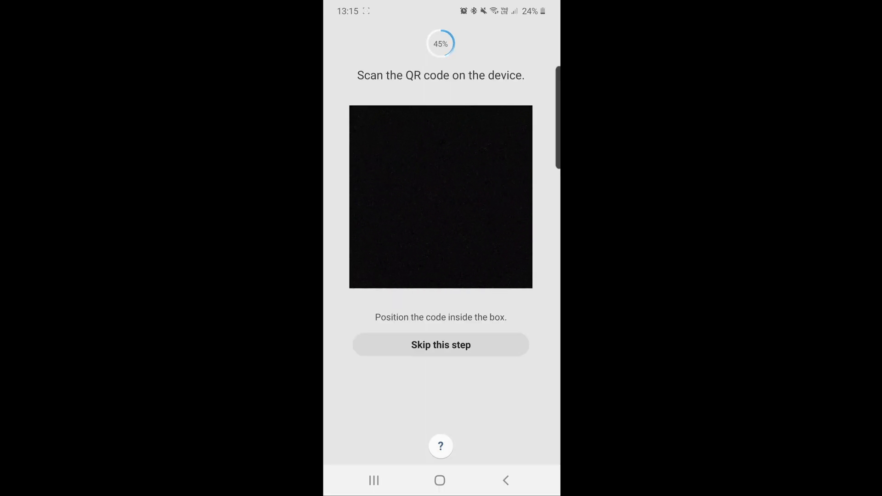
{"action": "left_click", "coordinate": [440, 345]}
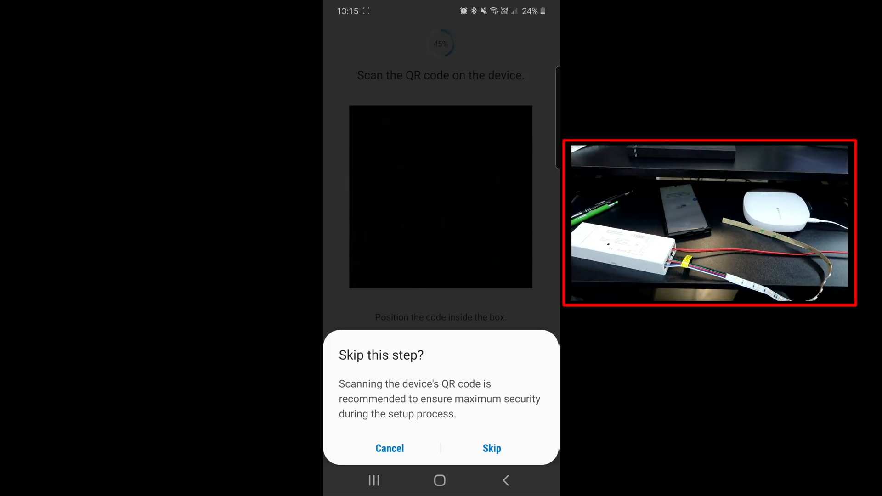
- Confirm the skip, keep the name Generic RGBW Light and complete the pairing
{"action": "left_click", "coordinate": [492, 449]}
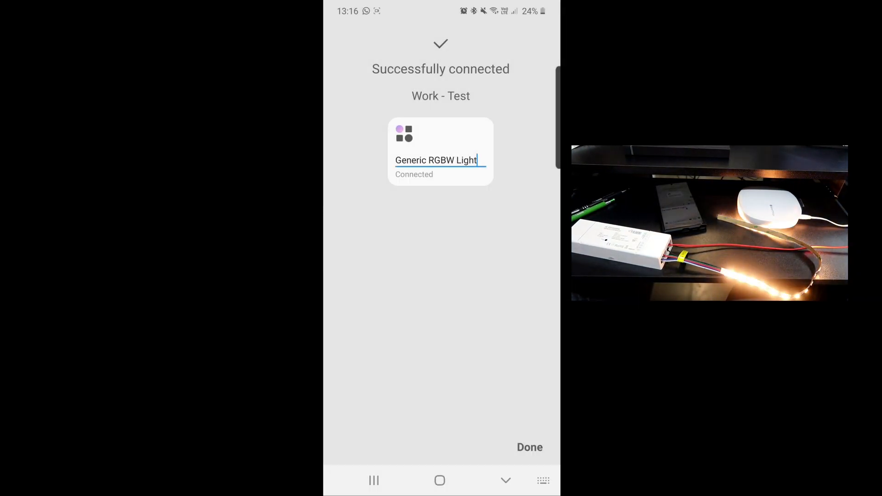
{"action": "left_click", "coordinate": [437, 160]}
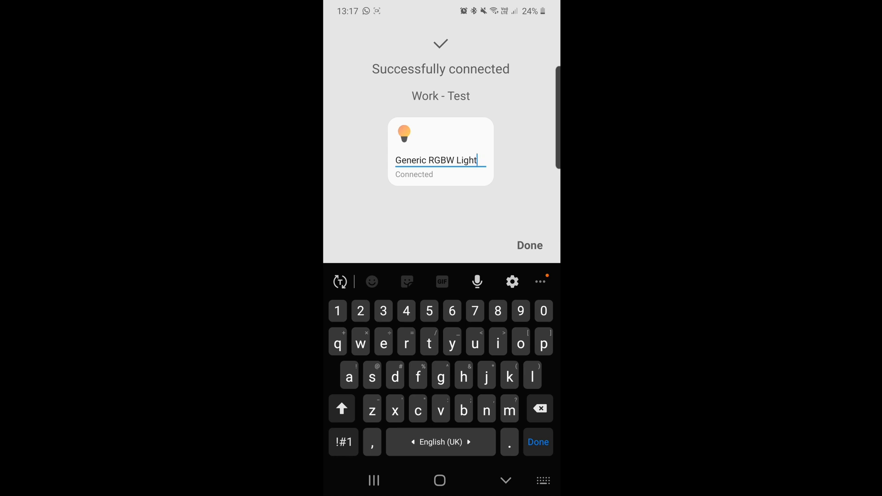
{"action": "left_click", "coordinate": [529, 245]}
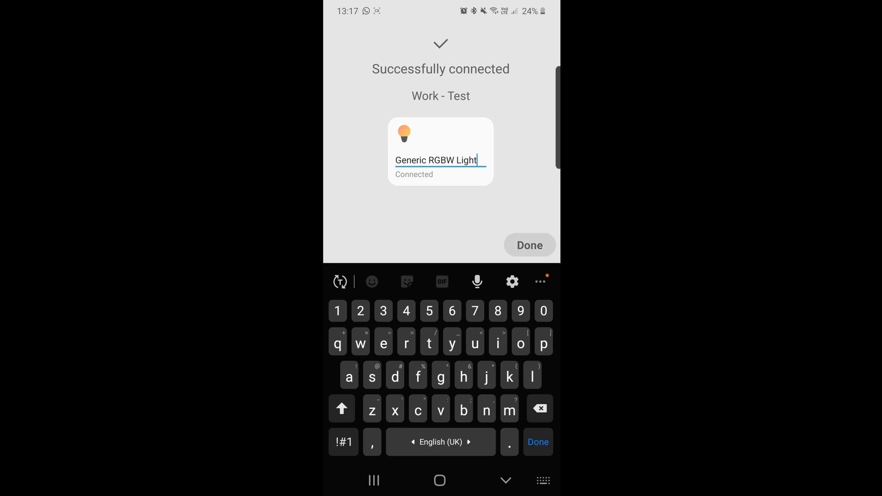
{"action": "left_click", "coordinate": [529, 245]}
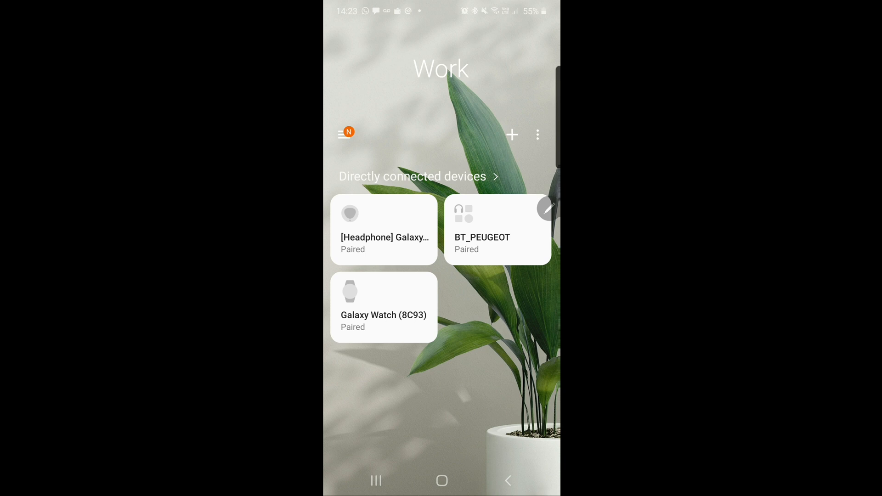
{"action": "mouse_move", "coordinate": [342, 132]}
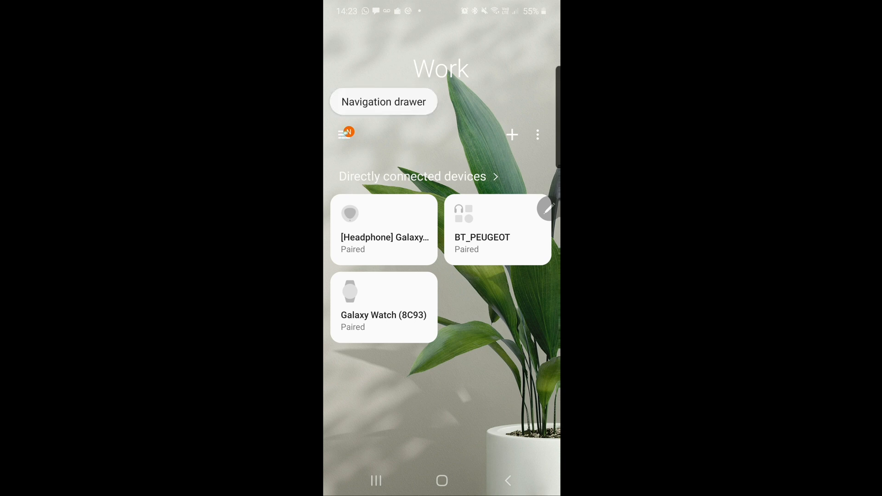
- From Devices, bring up the Generic RGBW Light control page
{"action": "left_click", "coordinate": [344, 132]}
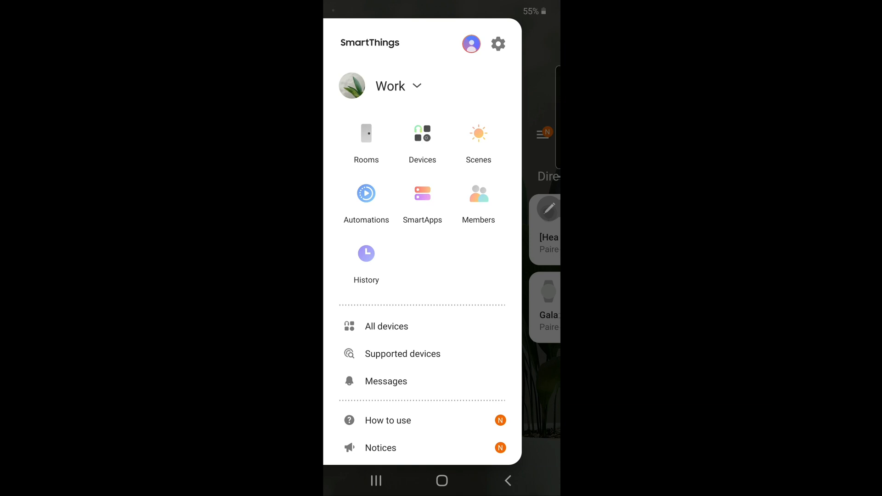
{"action": "left_click", "coordinate": [422, 133]}
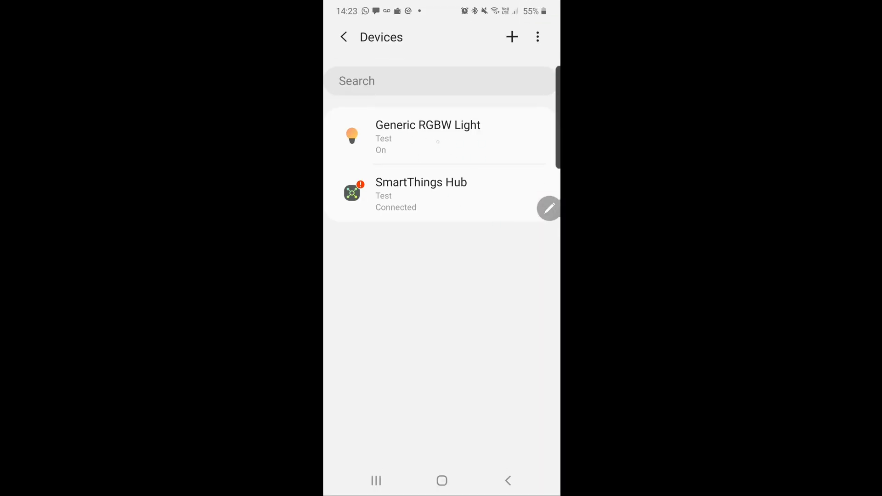
{"action": "left_click", "coordinate": [428, 134]}
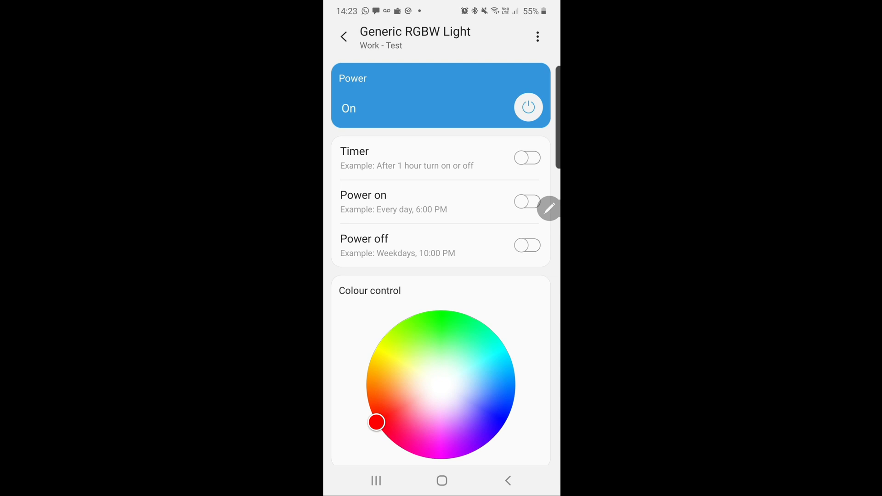
- Move the colour wheel handle through green and settle on magenta
{"action": "left_click_drag", "start_coordinate": [376, 422], "coordinate": [451, 311]}
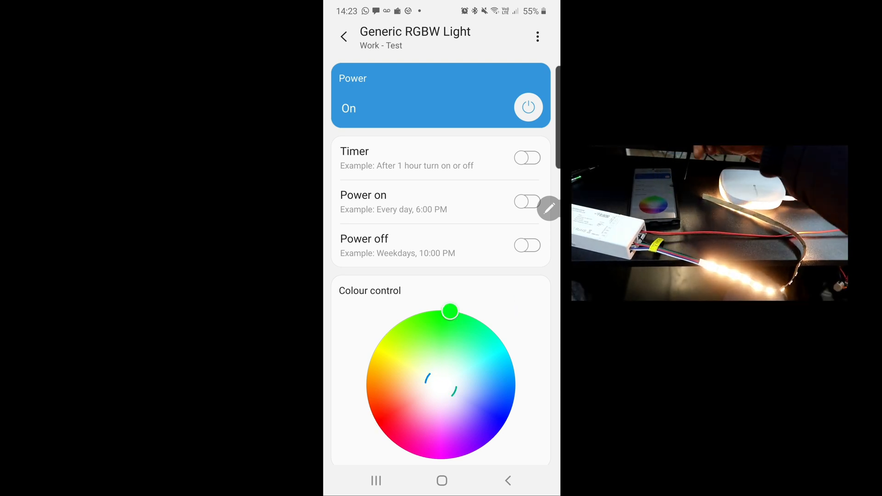
{"action": "left_click", "coordinate": [441, 394]}
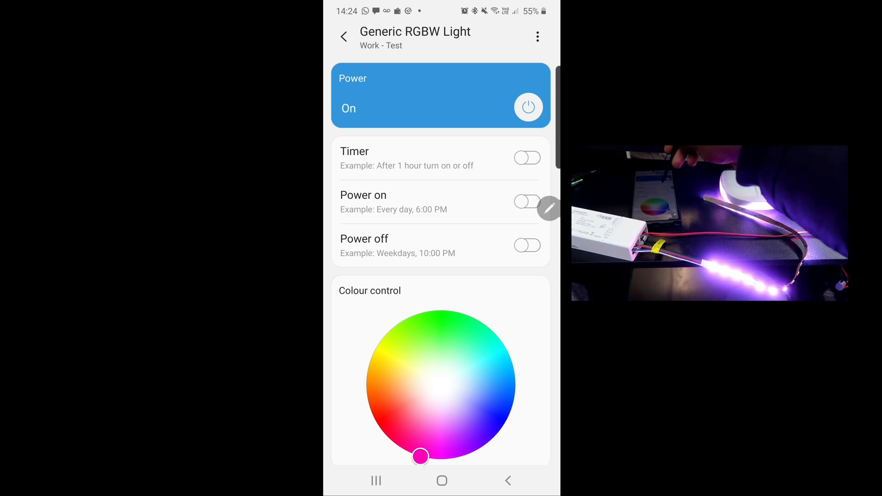
- Set the Dimmer slider to 50%, then 91%, then 99%
{"action": "scroll", "scroll_direction": "down", "scroll_amount": 3}
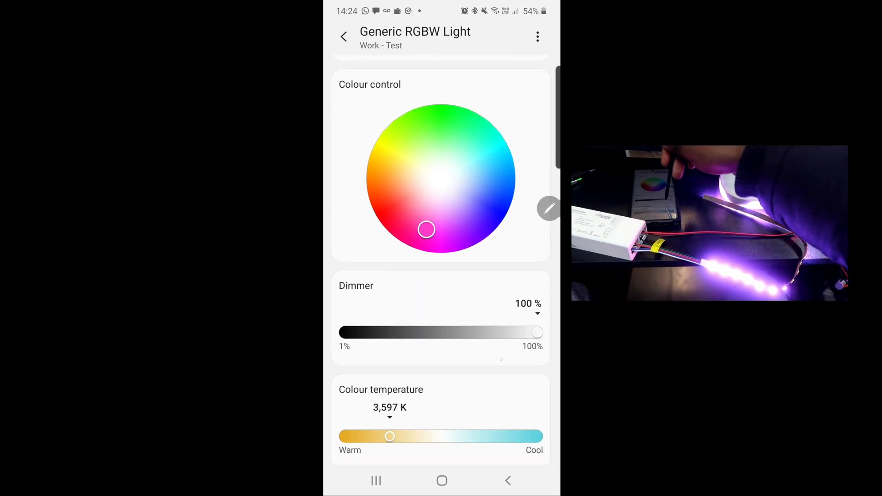
{"action": "left_click_drag", "start_coordinate": [538, 333], "coordinate": [440, 332]}
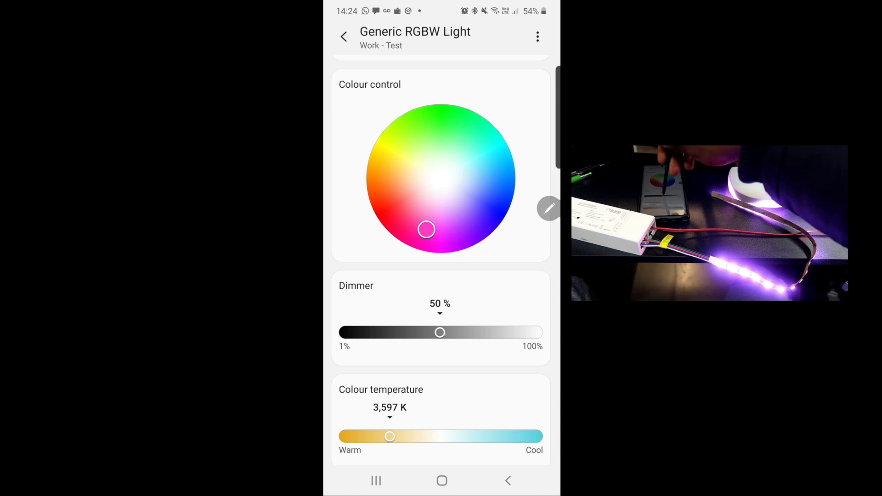
{"action": "left_click_drag", "start_coordinate": [440, 332], "coordinate": [519, 332]}
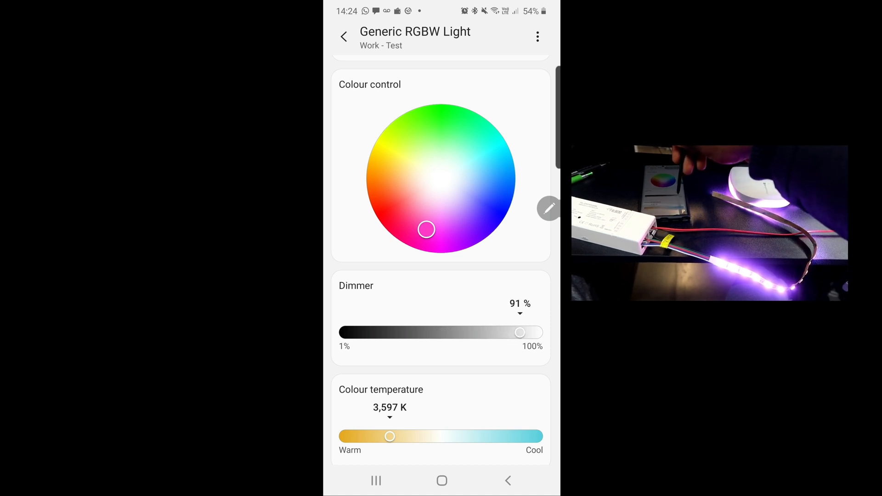
{"action": "left_click_drag", "start_coordinate": [519, 332], "coordinate": [536, 332]}
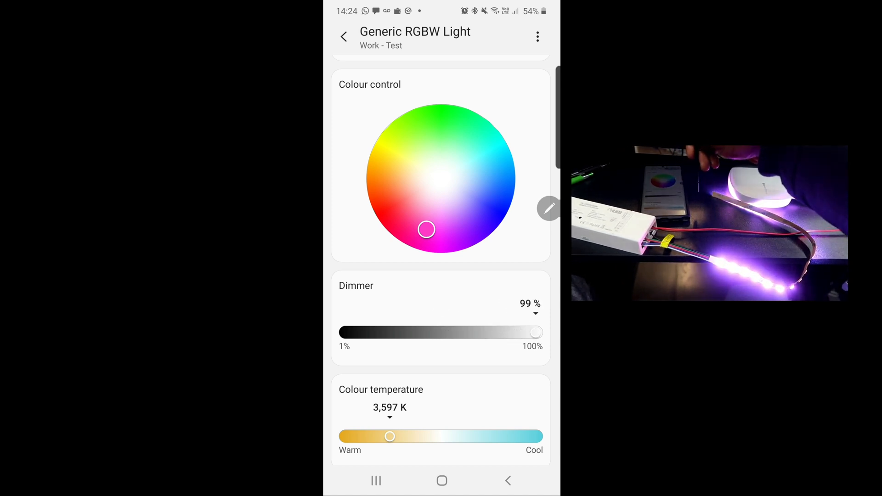